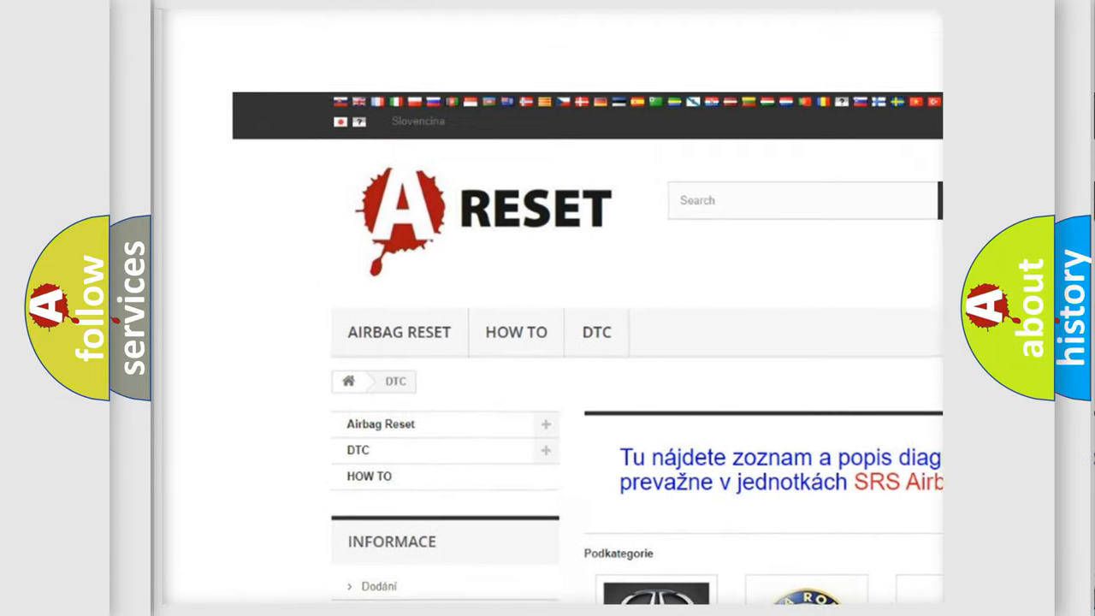
scroll("down", 3)
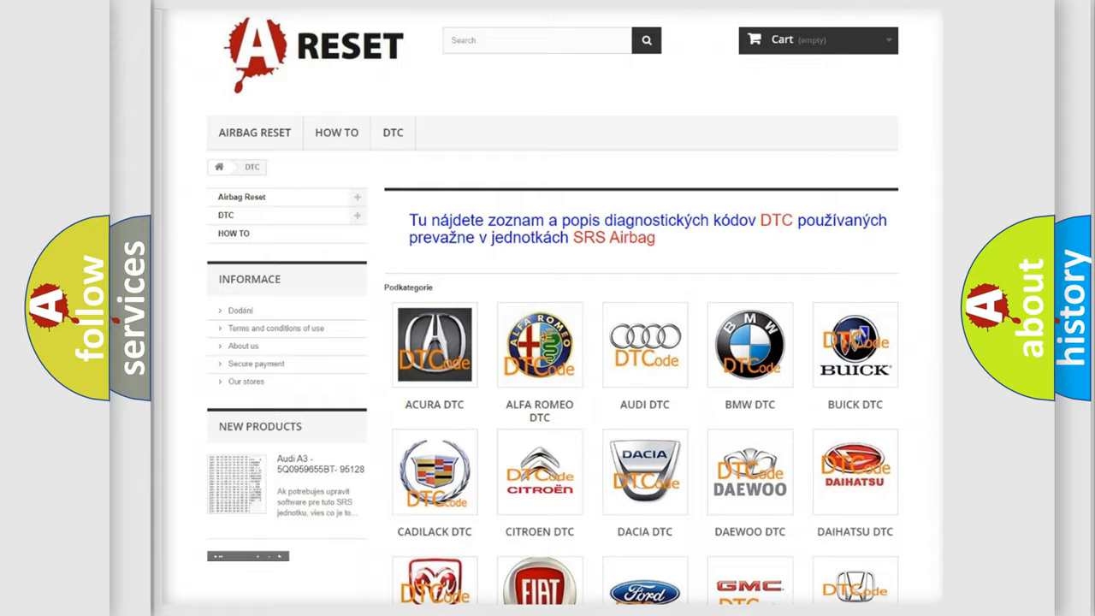
scroll("down", 3)
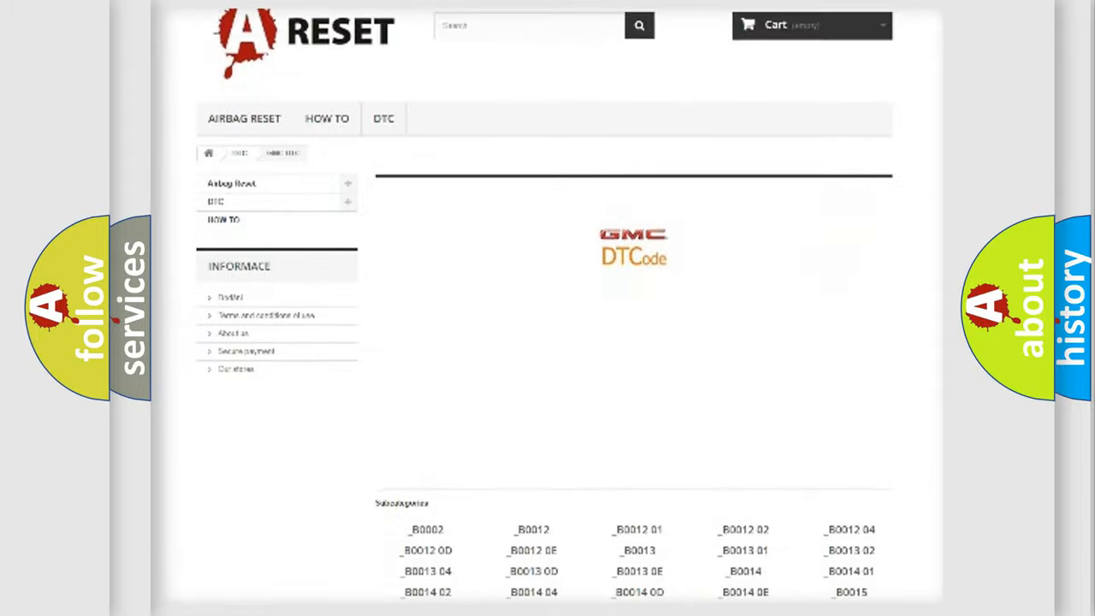
scroll("down", 3)
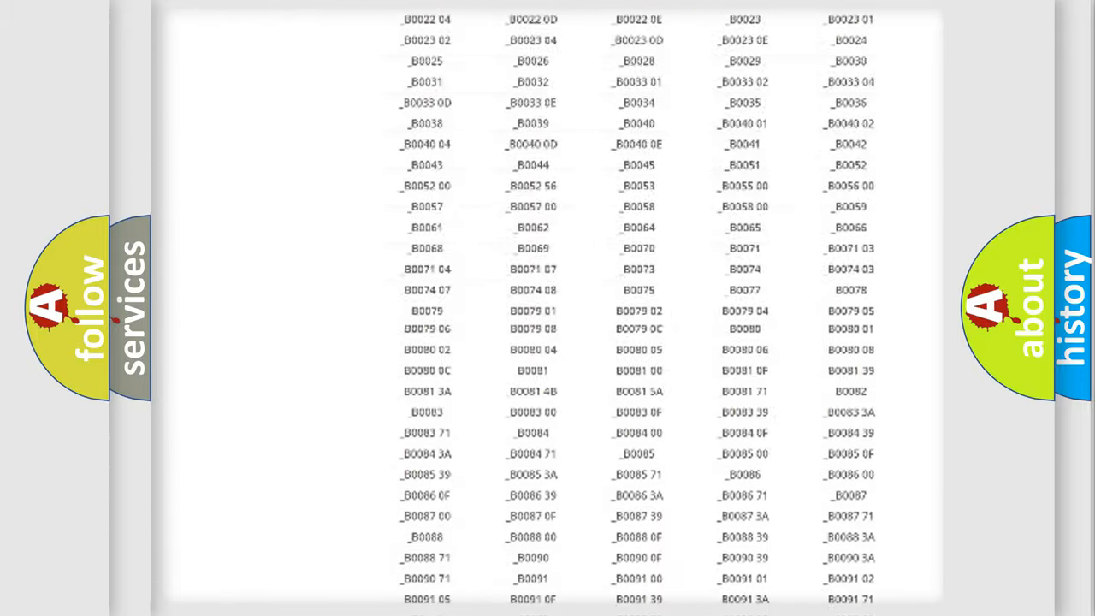